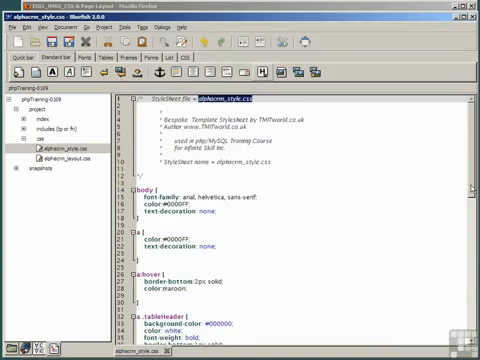
# Step: Scroll through the alphacrm_style.css rules in the editor
pyautogui.scroll(-3)
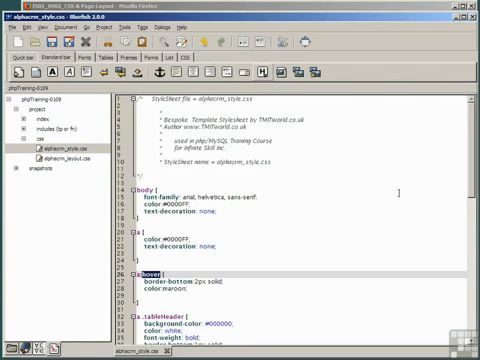
pyautogui.scroll(-3)
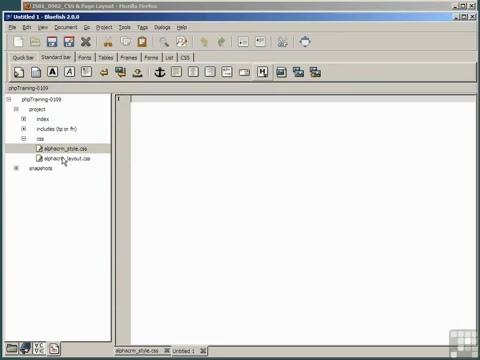
# Step: Open alphacrm_layout.css from the project tree and scroll through its layout rules
pyautogui.click(67, 158)
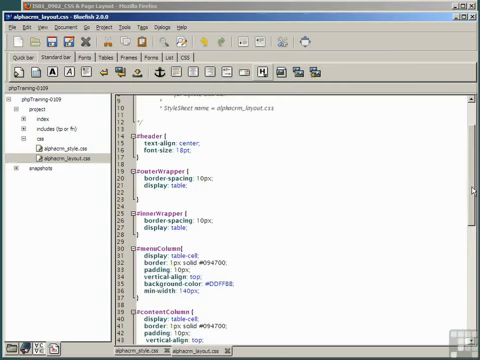
pyautogui.scroll(-3)
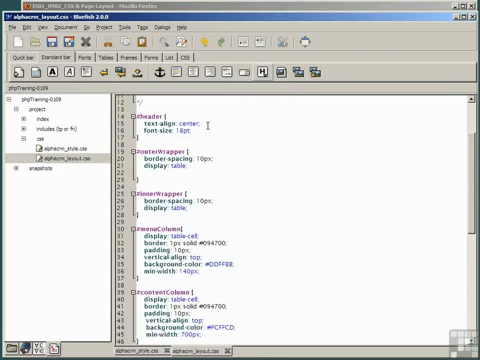
pyautogui.scroll(-3)
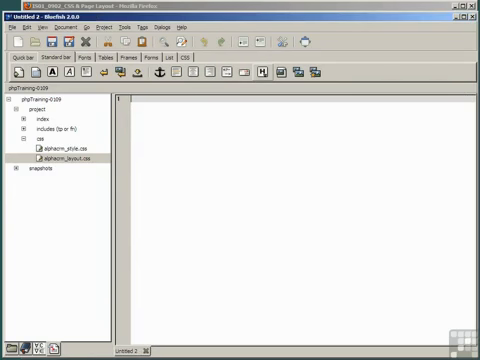
# Step: Save the blank document over the existing index.php in htdocs
pyautogui.click(25, 120)
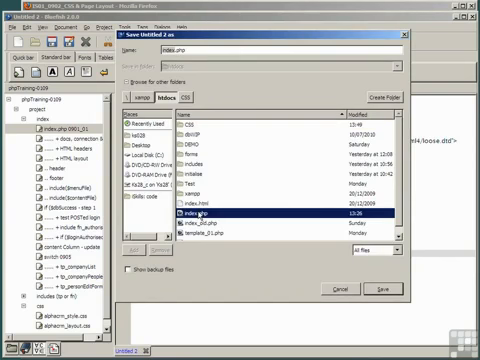
pyautogui.click(404, 289)
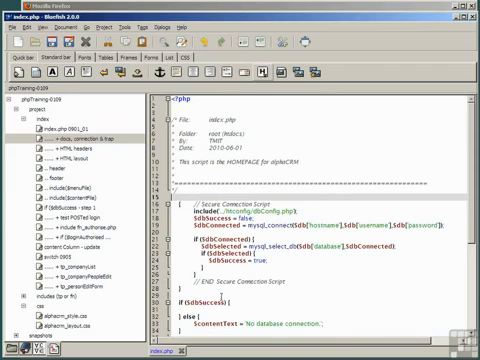
# Step: Scroll through index.php to check the inserted comment block and connection script
pyautogui.scroll(-3)
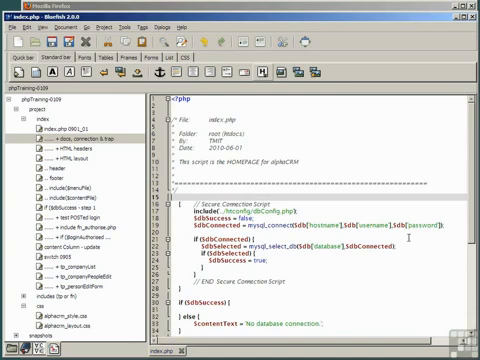
pyautogui.scroll(-3)
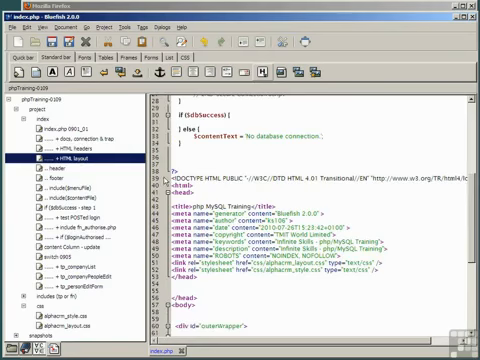
# Step: Scroll index.php to review the inserted doctype, head metadata and stylesheet links
pyautogui.scroll(-3)
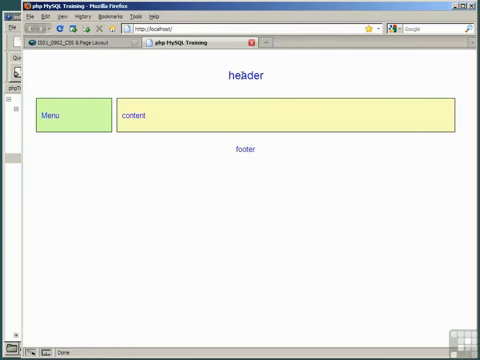
# Step: Show the localhost homepage in Firefox and select its address in the address bar
pyautogui.doubleClick(249, 151)
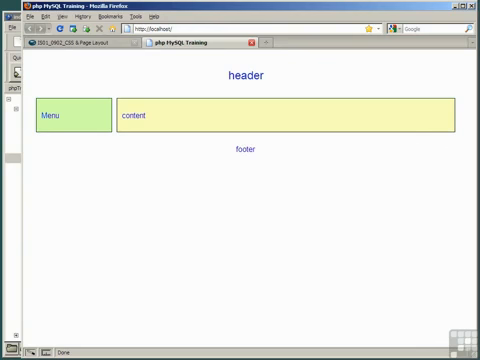
pyautogui.click(150, 32)
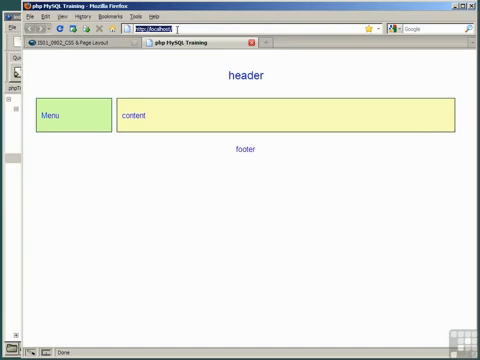